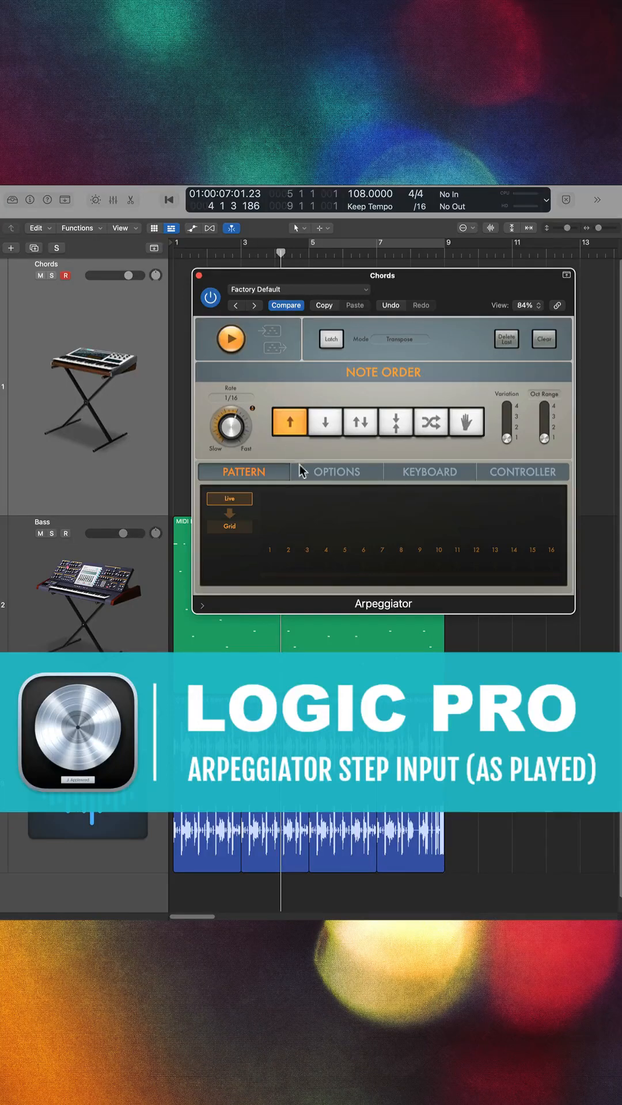
- Switch the Arpeggiator's Note Order to As Played on the Chords track
{"action": "left_click", "coordinate": [467, 423]}
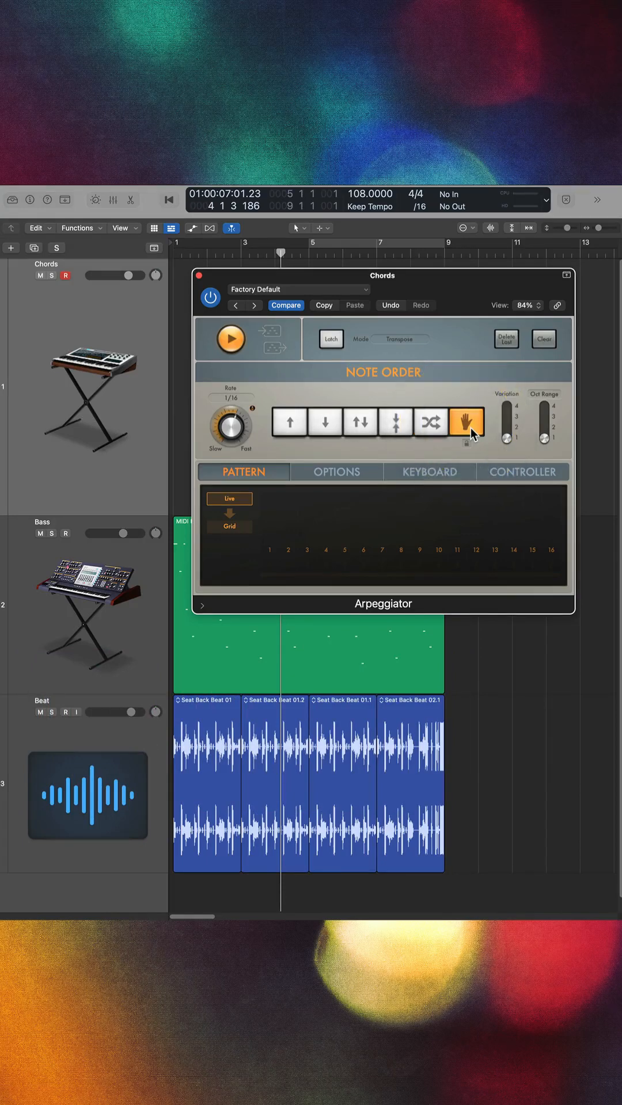
{"action": "mouse_move", "coordinate": [425, 454]}
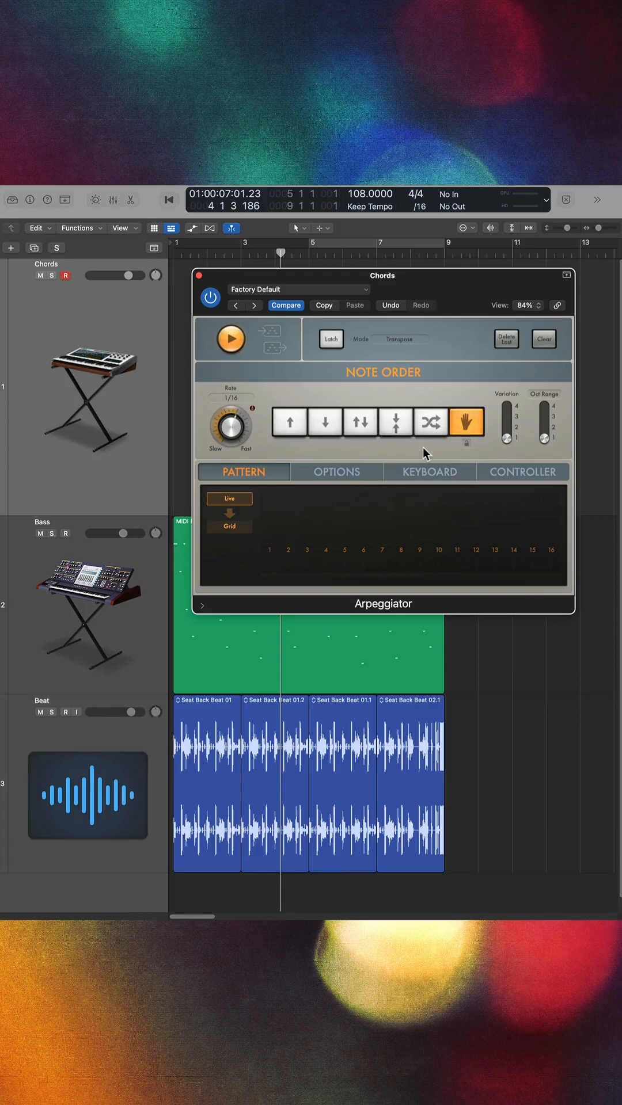
{"action": "mouse_move", "coordinate": [436, 450]}
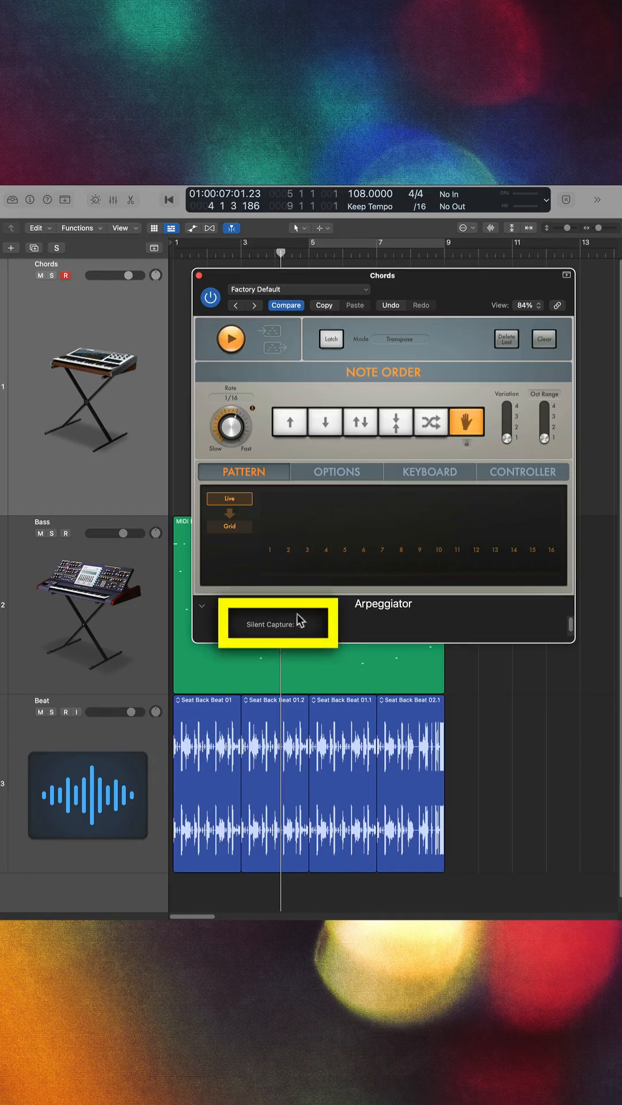
- Enable Silent Capture in the Arpeggiator's extended parameters
{"action": "left_click", "coordinate": [286, 625]}
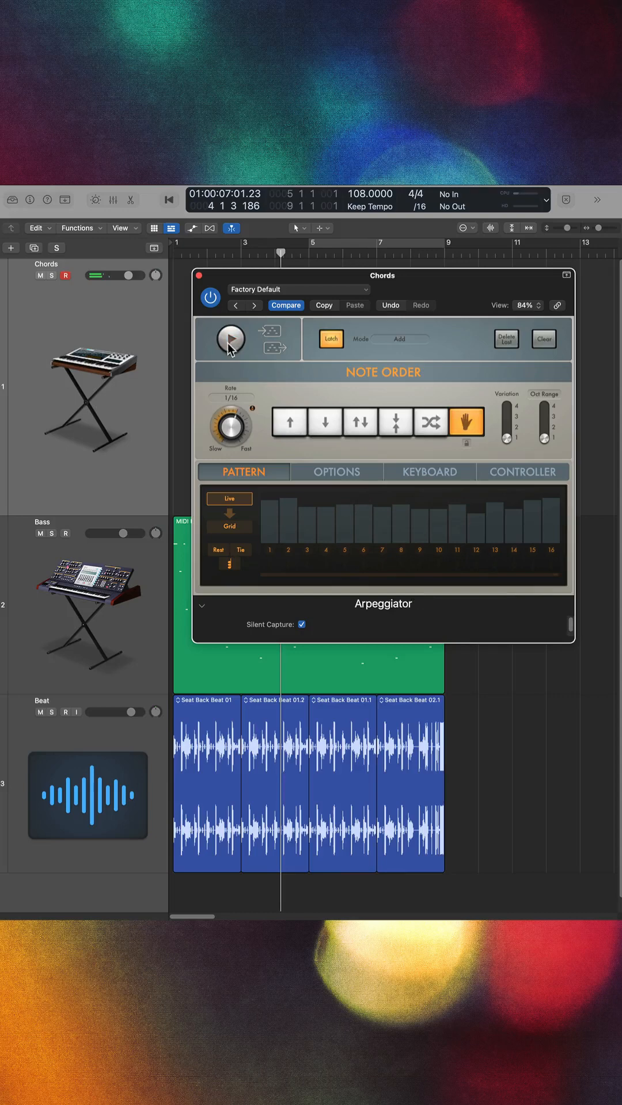
- Start playback of the captured 16-step pattern and show the Options page
{"action": "left_click", "coordinate": [229, 339]}
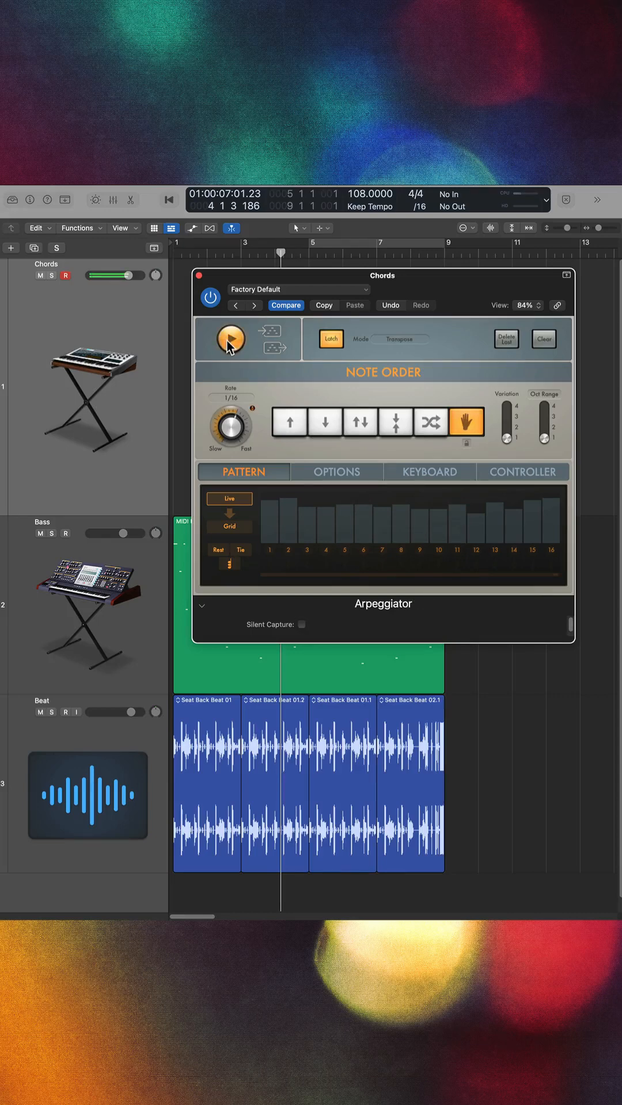
{"action": "left_click", "coordinate": [335, 472]}
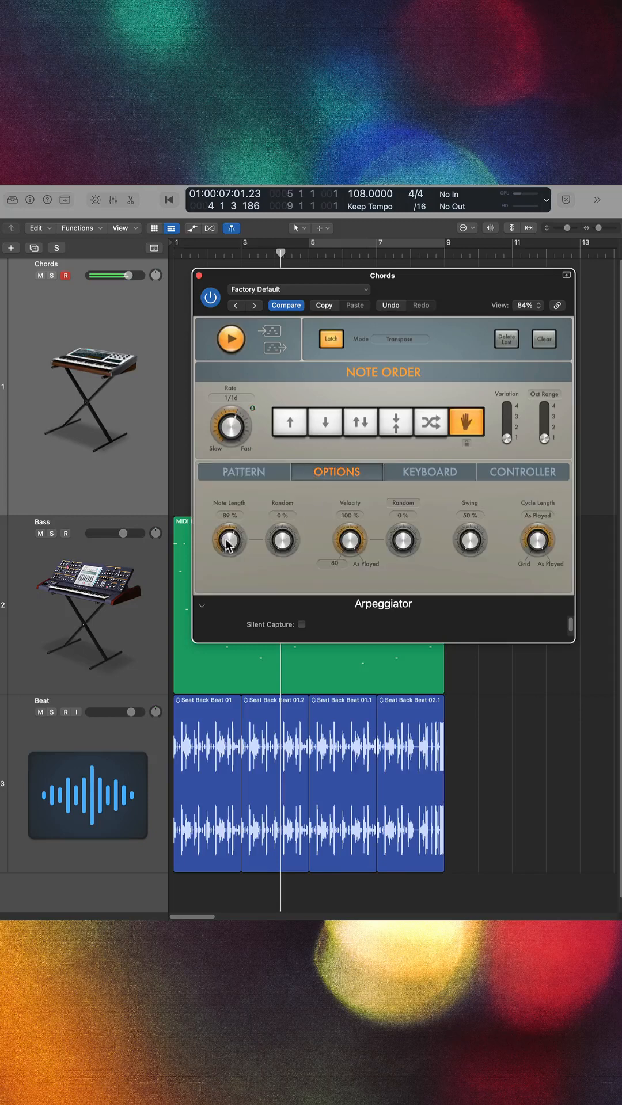